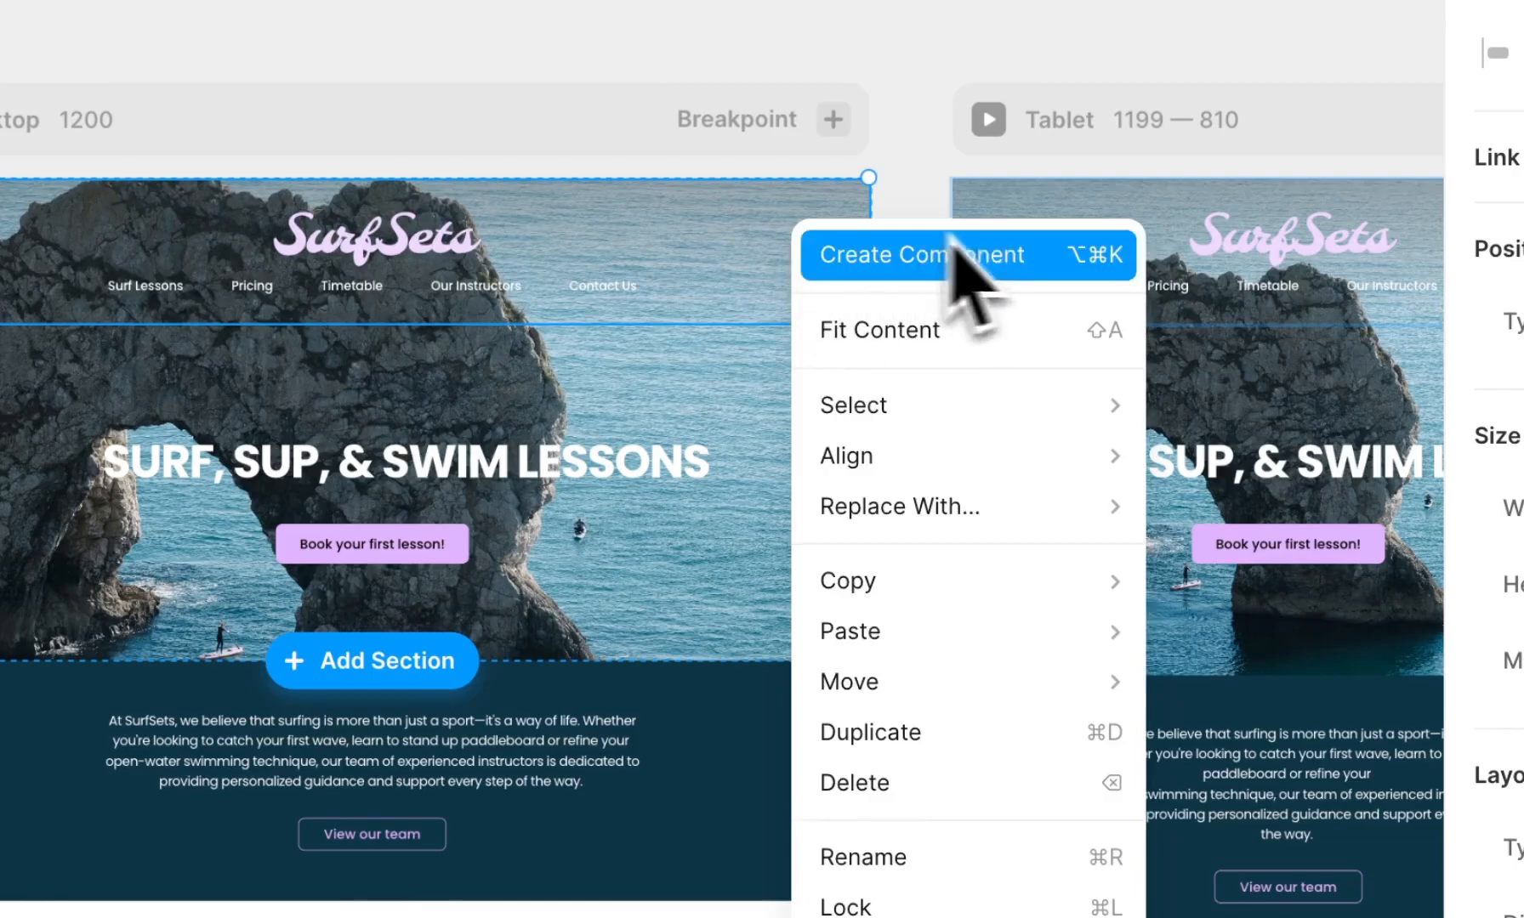
# Step: Create the Header Navigation component from the SurfSets header frame
pyautogui.click(920, 254)
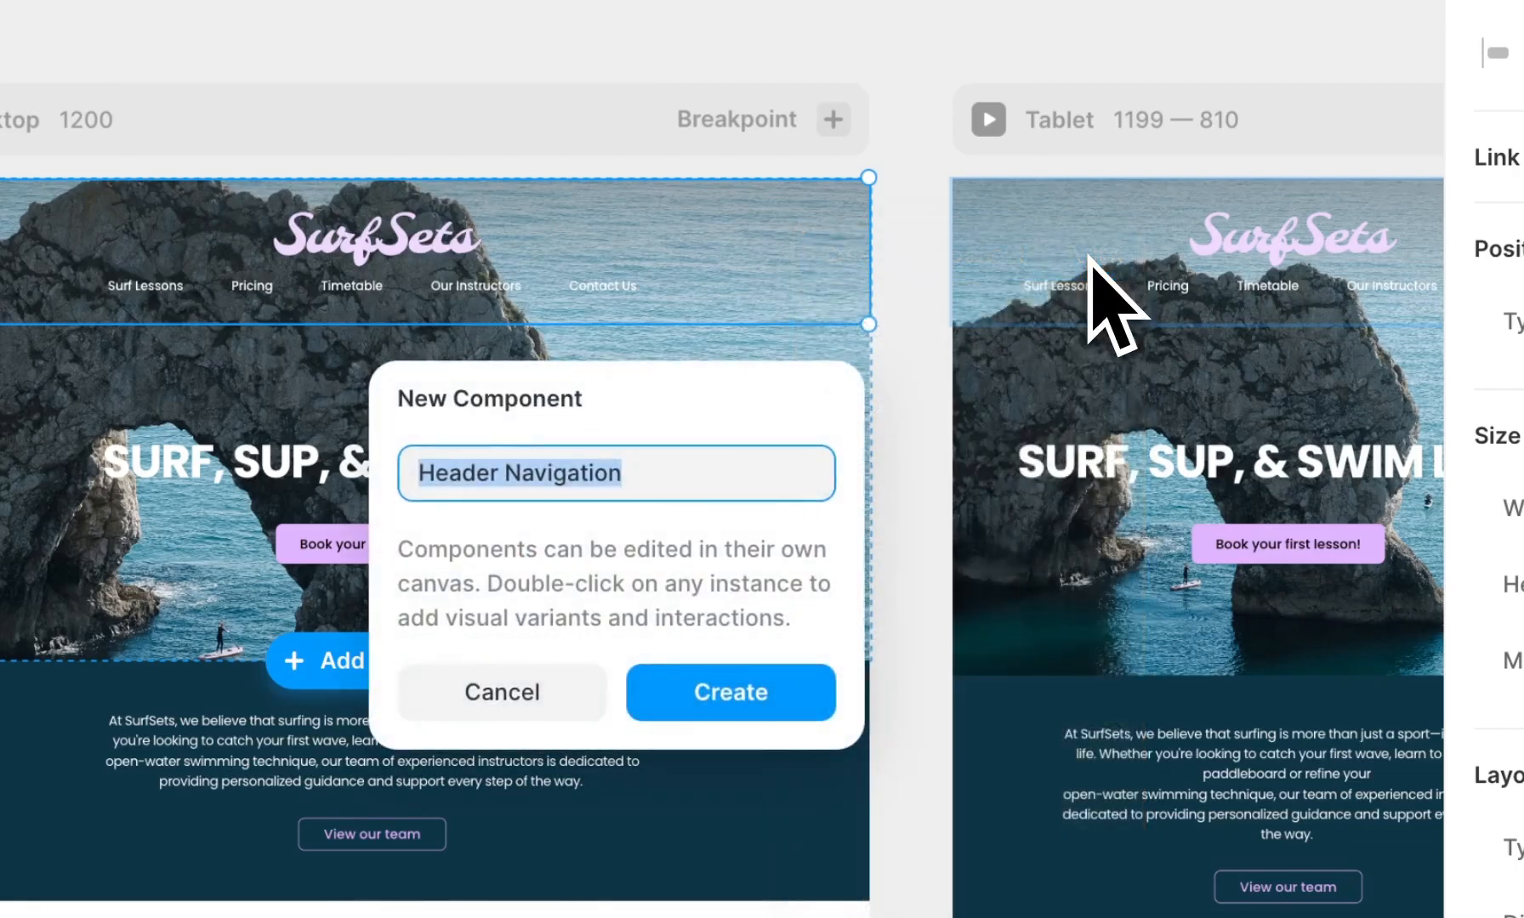
pyautogui.click(730, 692)
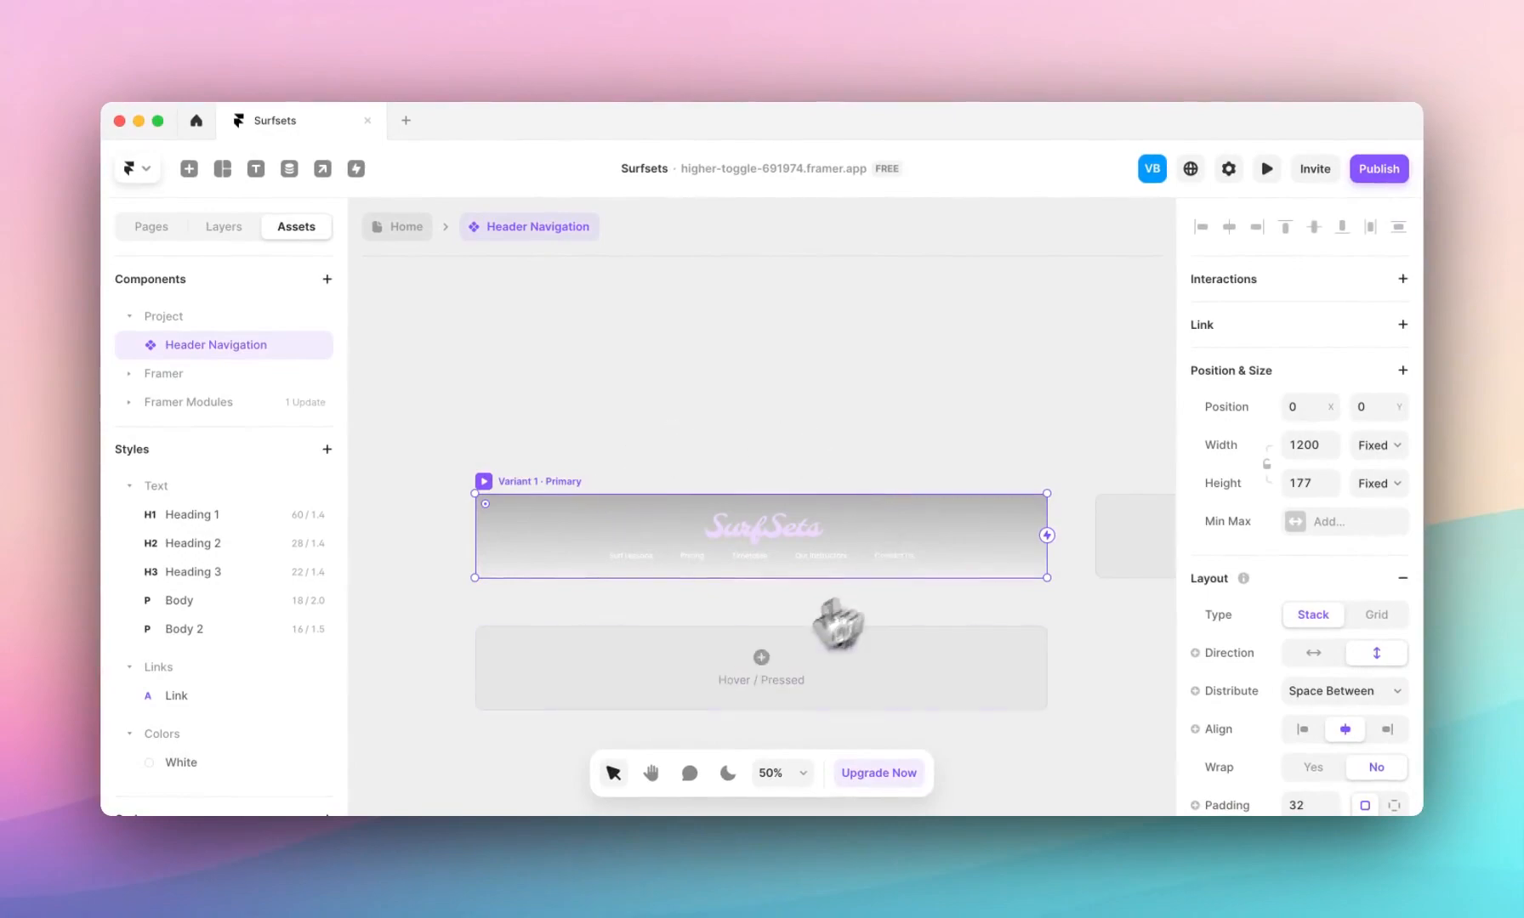
pyautogui.moveTo(721, 614)
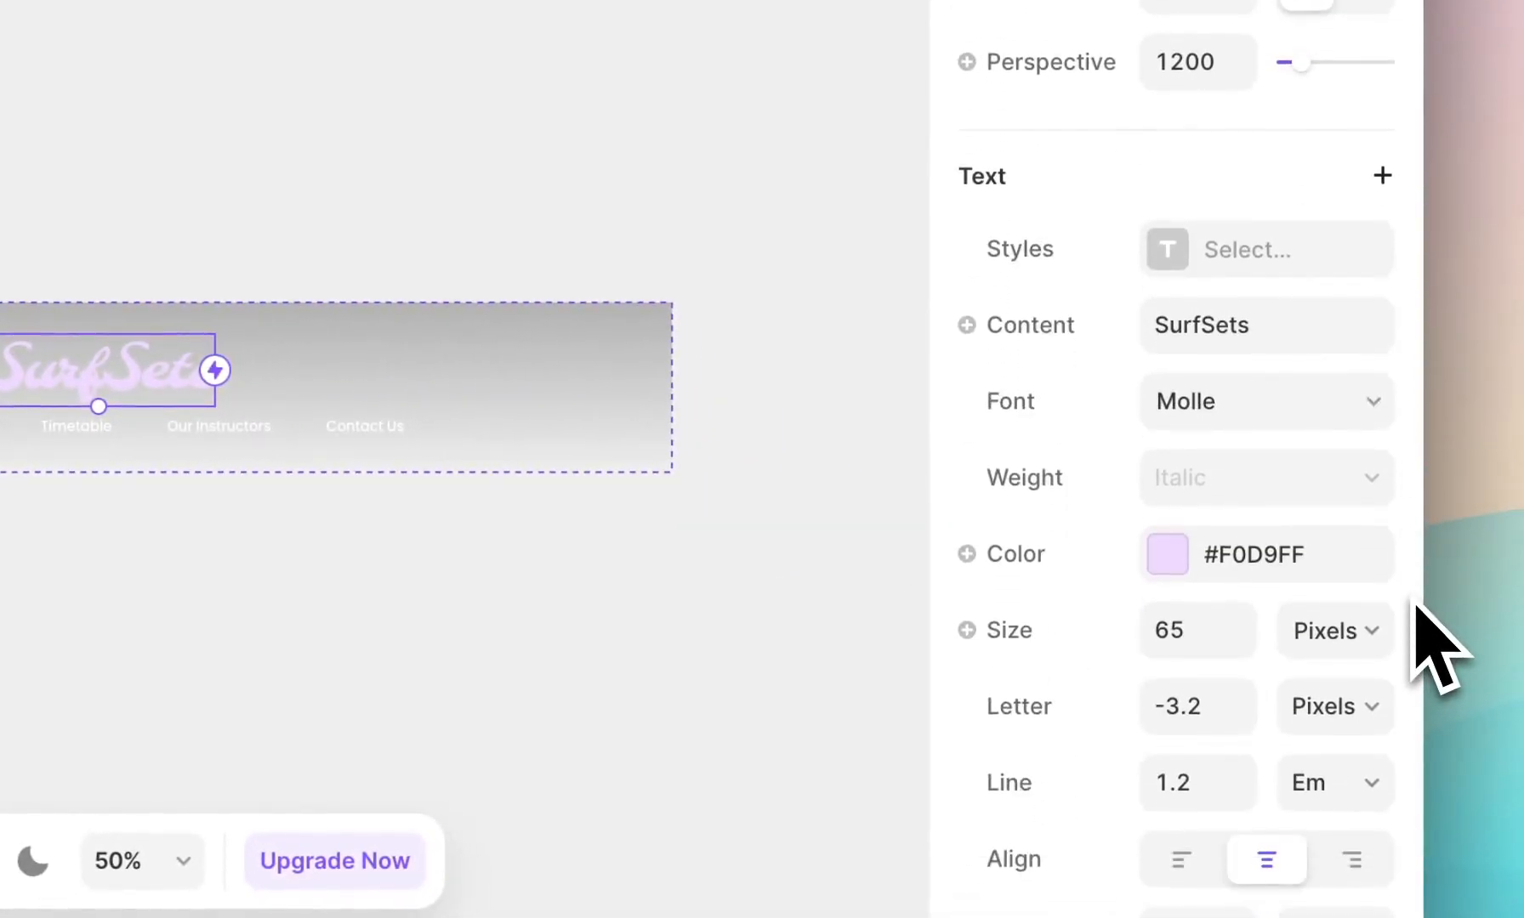
# Step: Set the SurfSets logo text colour to White in the Text section
pyautogui.click(1164, 555)
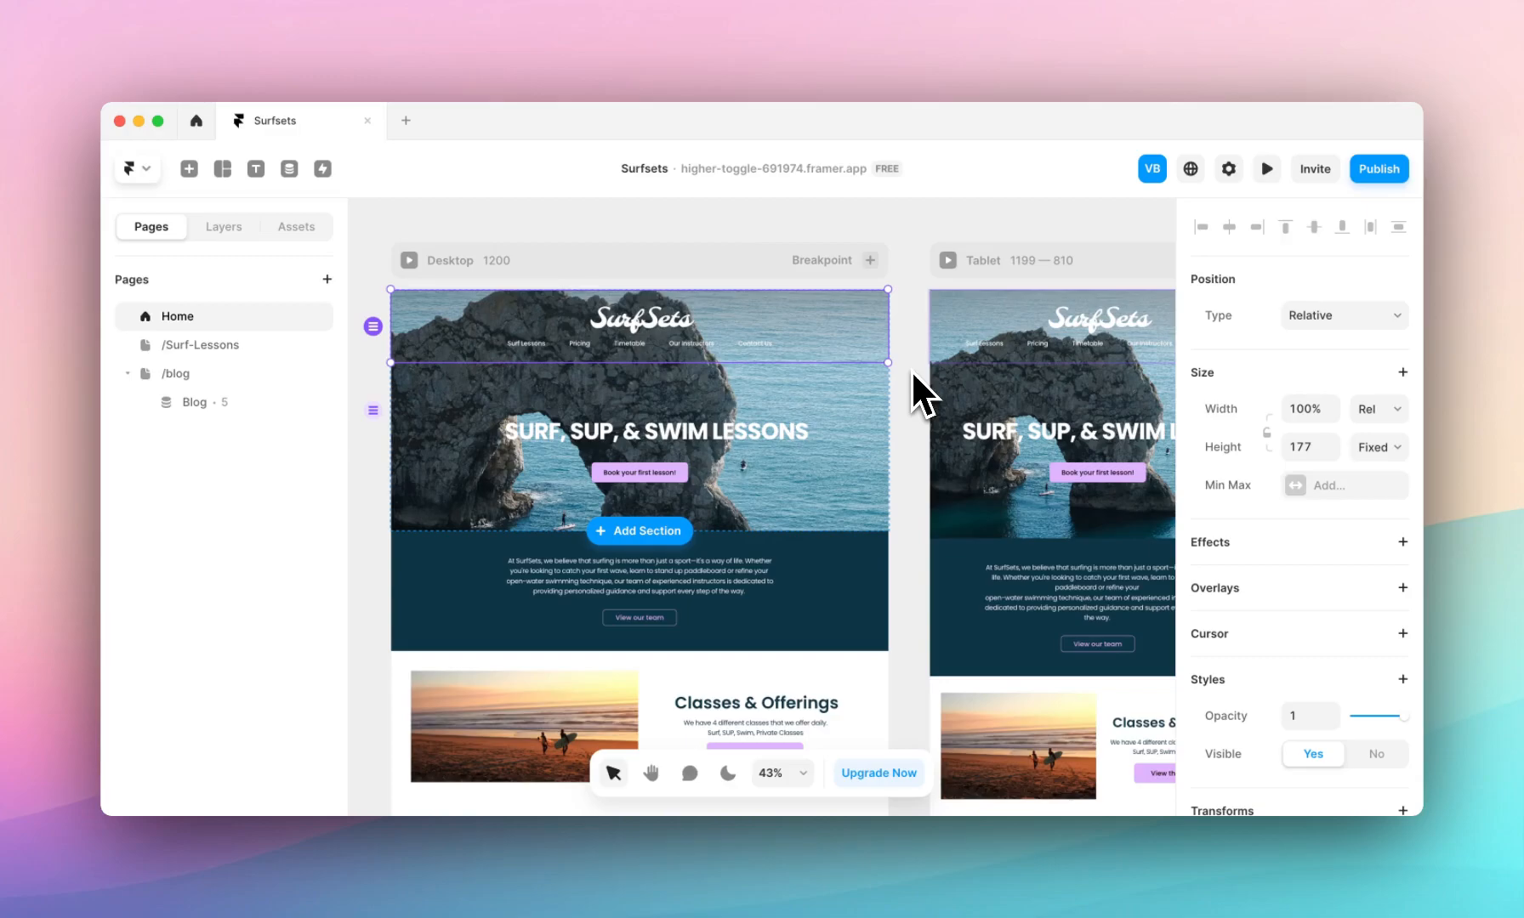
pyautogui.moveTo(924, 397)
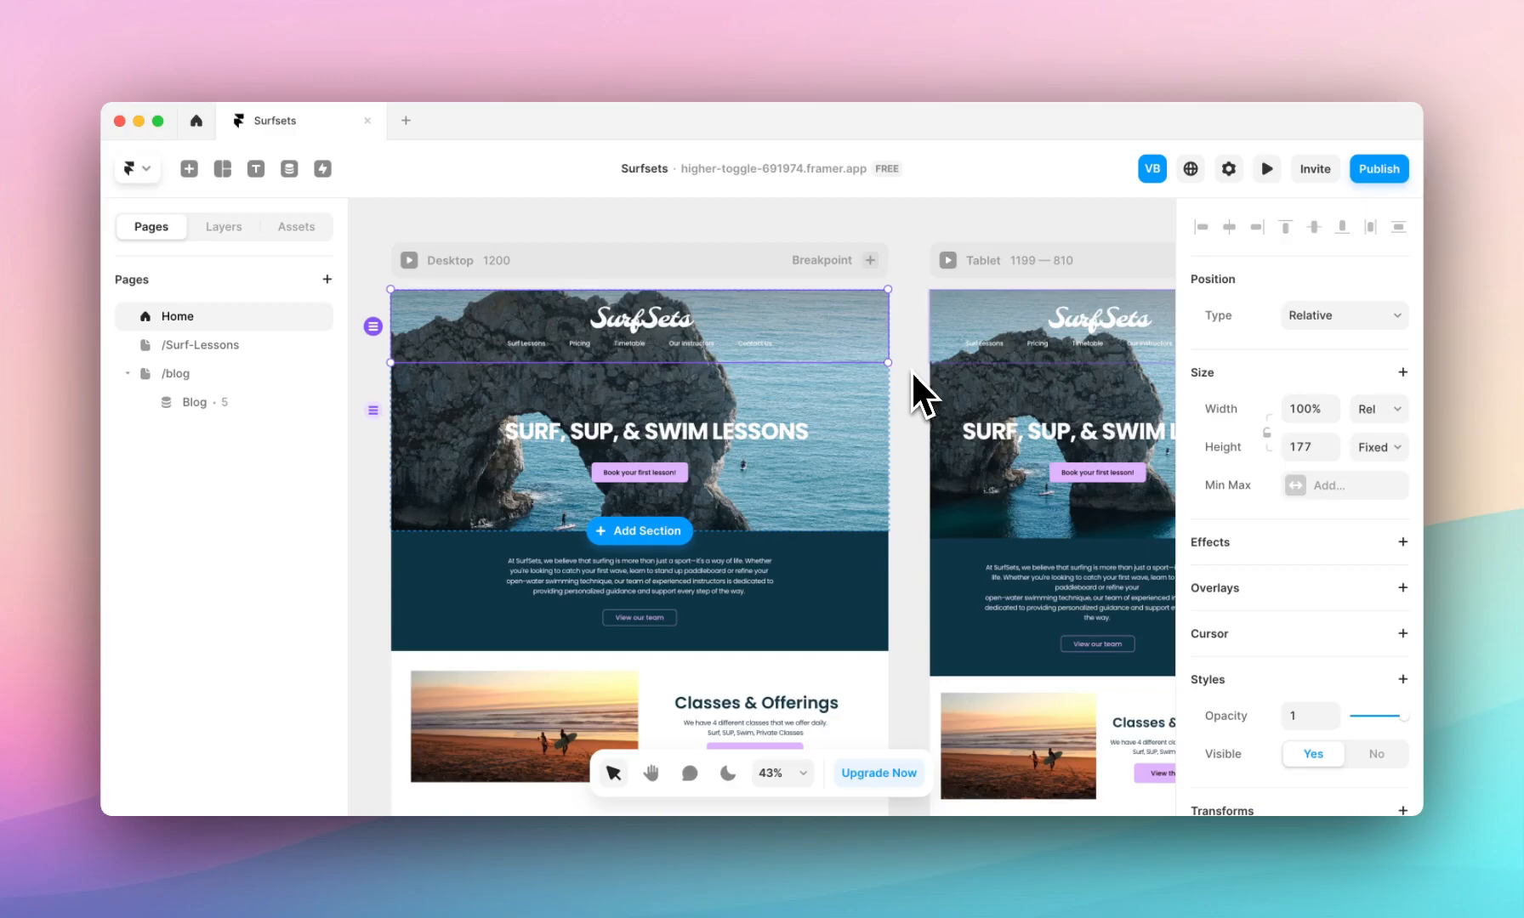